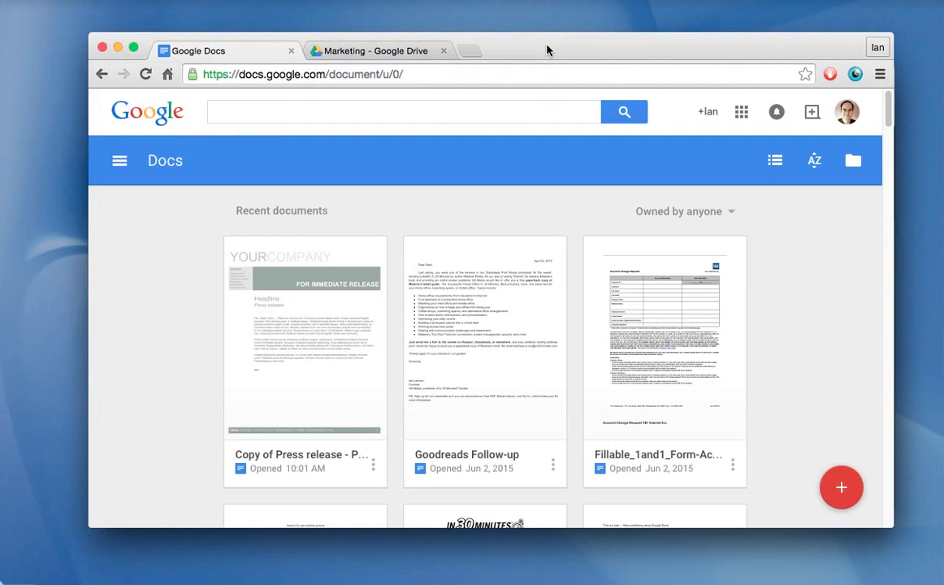
pyautogui.moveTo(553, 241)
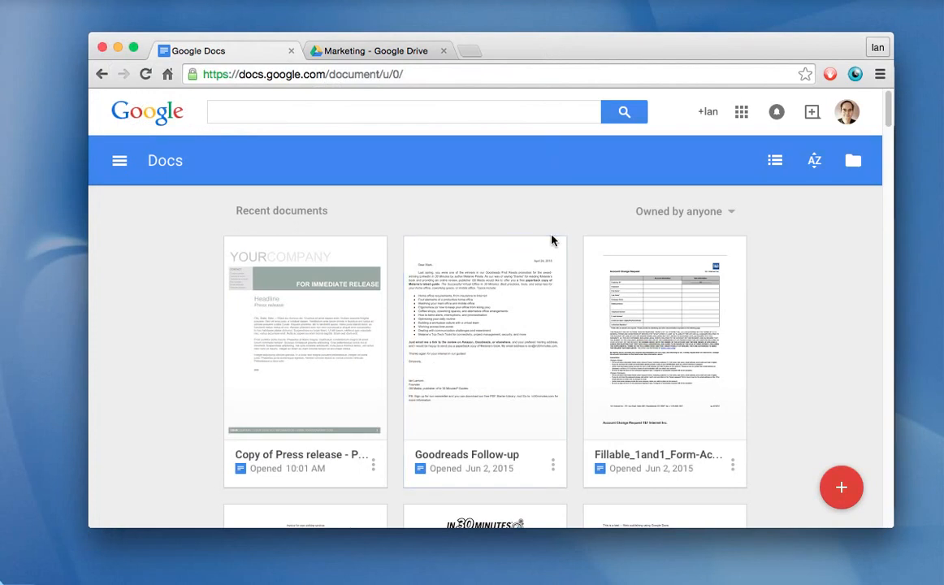
pyautogui.moveTo(545, 221)
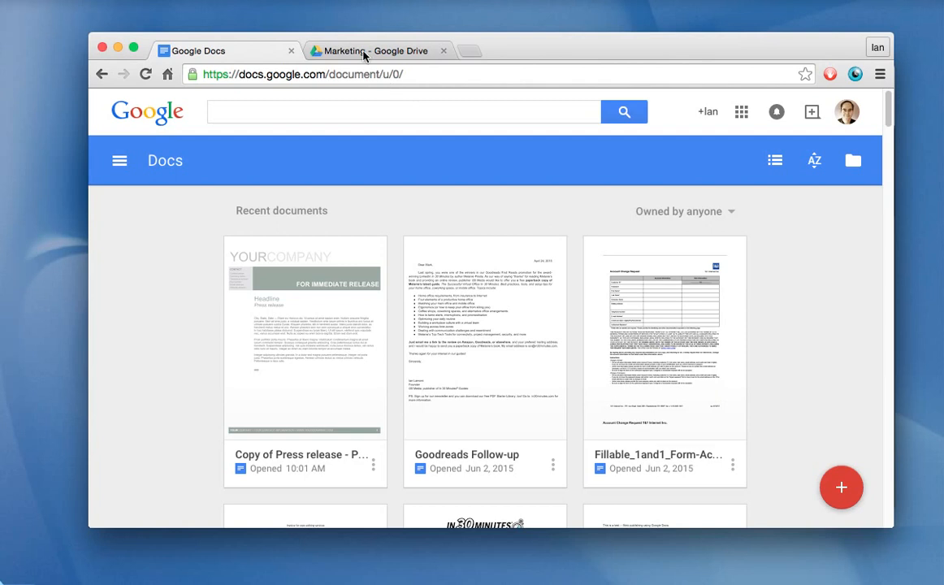
pyautogui.moveTo(364, 50)
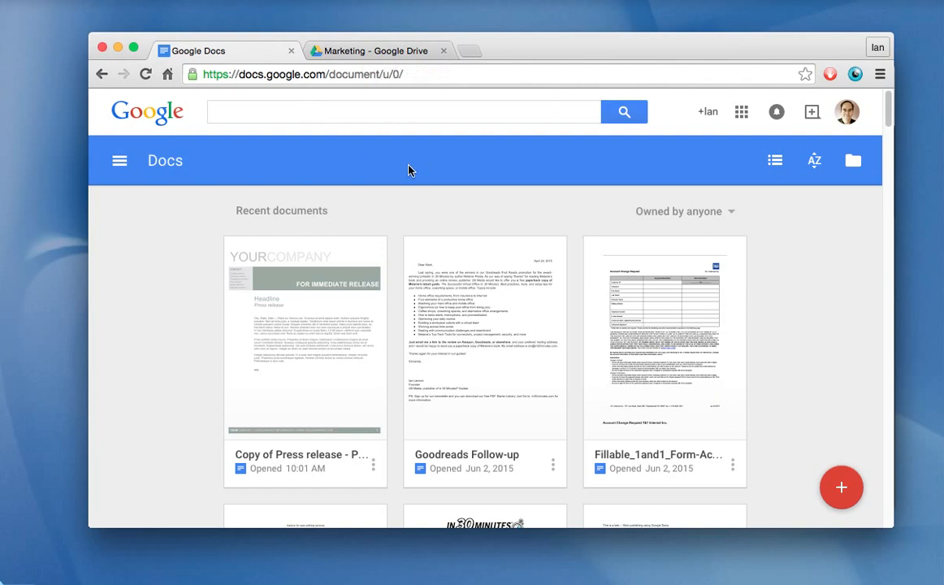
pyautogui.moveTo(288, 85)
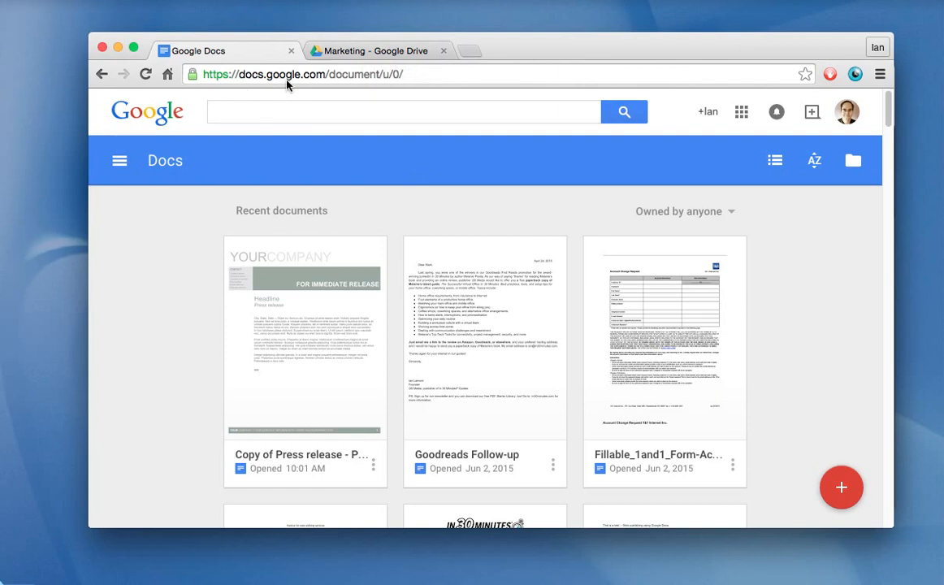
pyautogui.moveTo(319, 81)
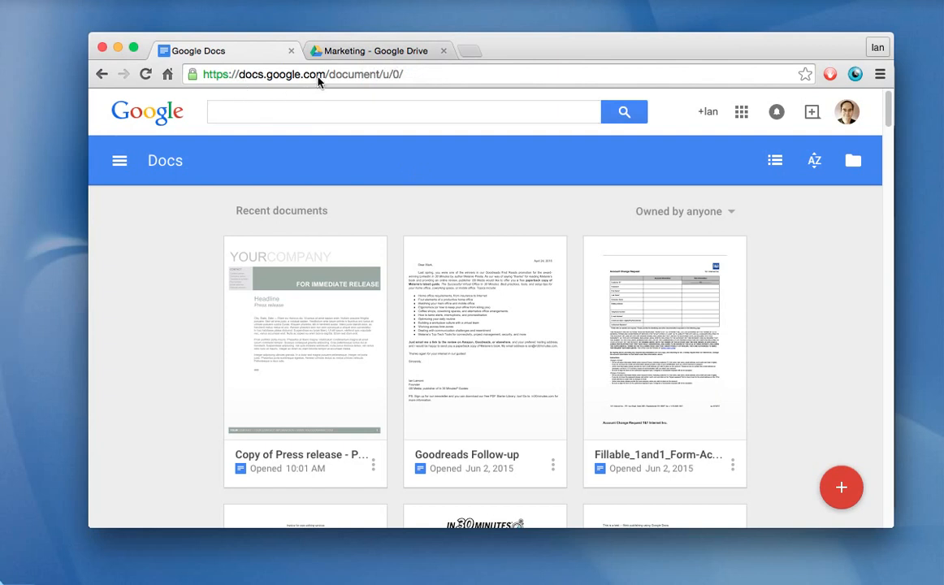
pyautogui.moveTo(280, 99)
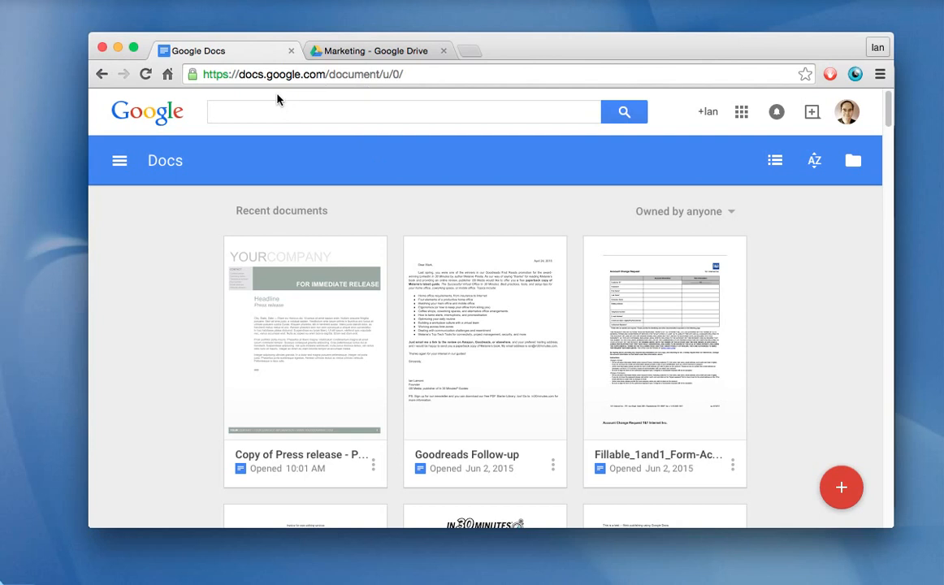
pyautogui.moveTo(842, 488)
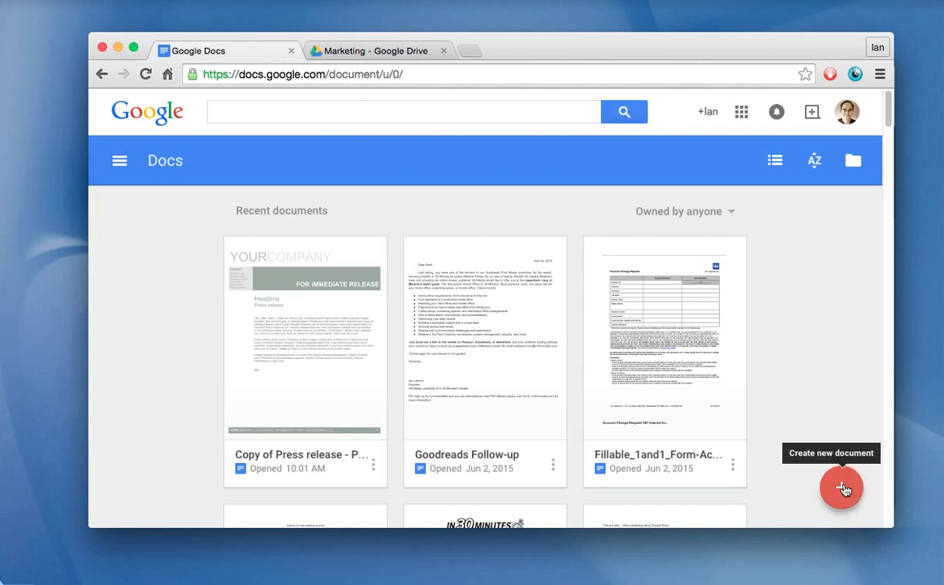
# Create a new blank untitled document from the red + button on Docs home.
pyautogui.click(842, 488)
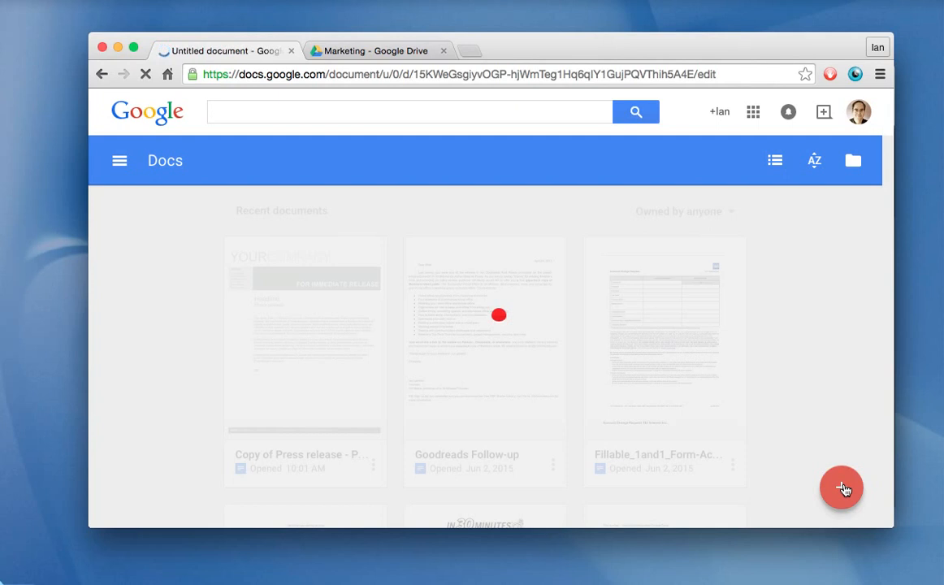
pyautogui.click(842, 487)
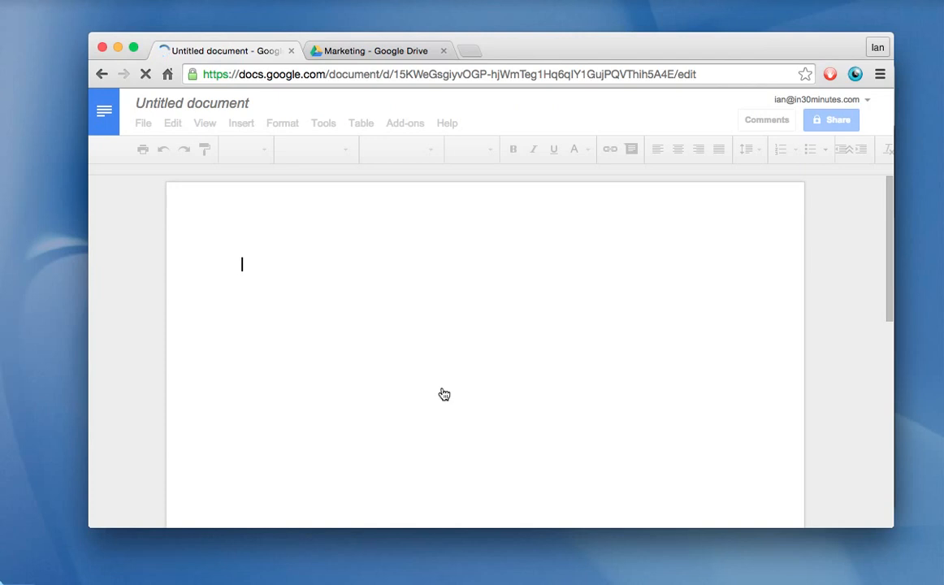
pyautogui.moveTo(315, 299)
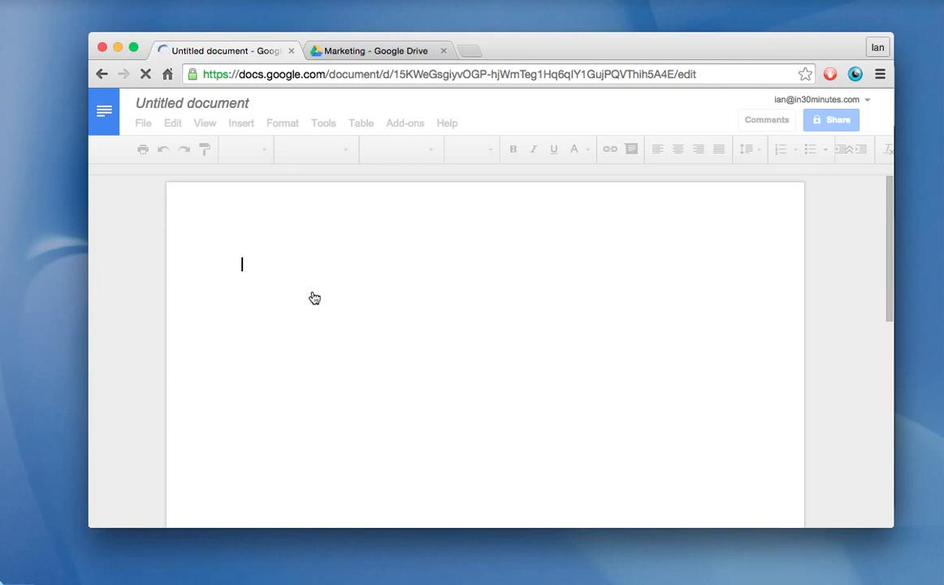
pyautogui.moveTo(327, 289)
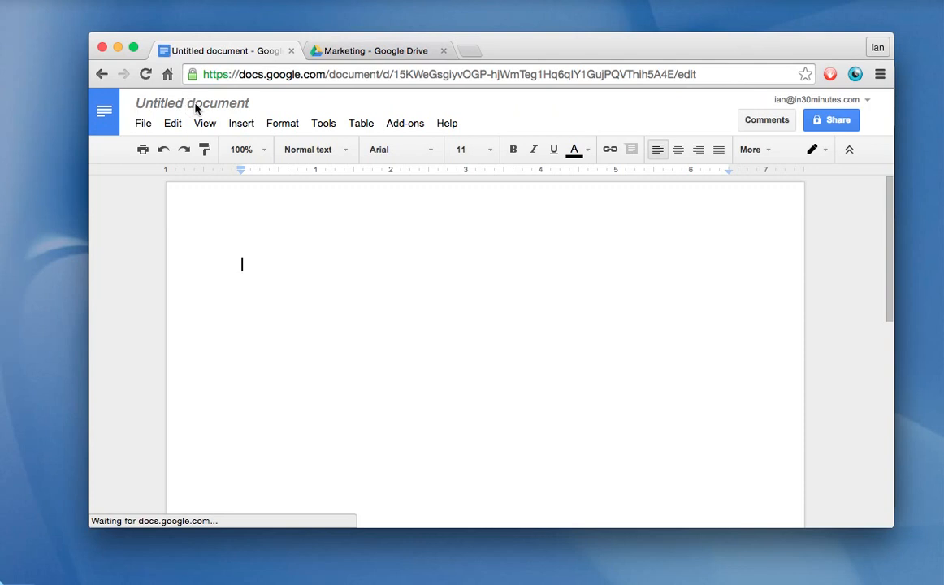
# Rename the untitled document to 'Test1' via the Rename document dialog.
pyautogui.click(191, 105)
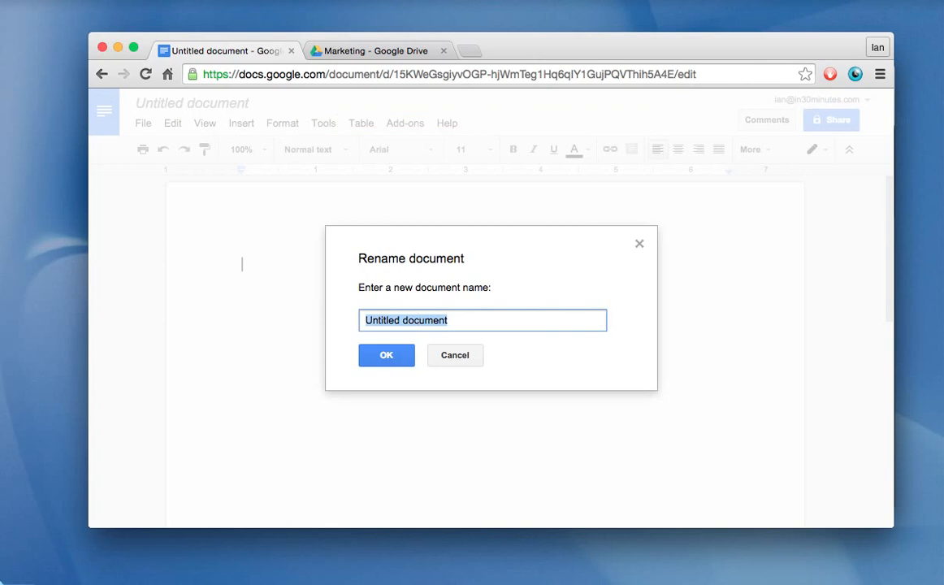
pyautogui.write('Test1')
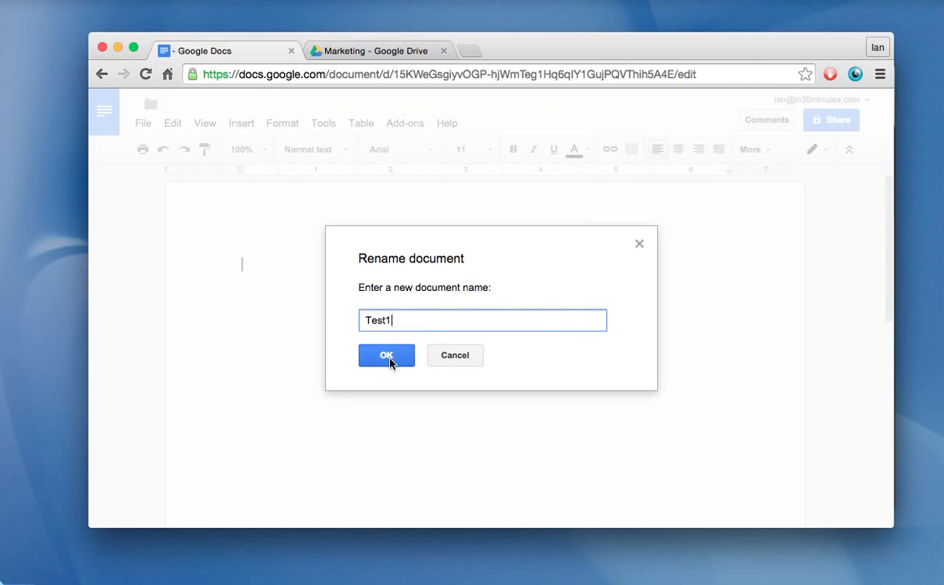
pyautogui.click(387, 354)
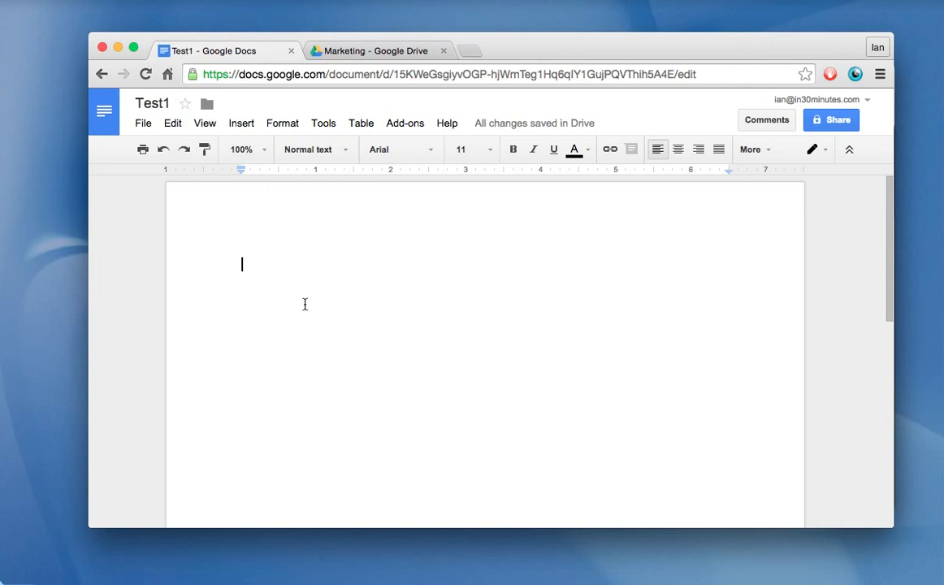
pyautogui.moveTo(348, 268)
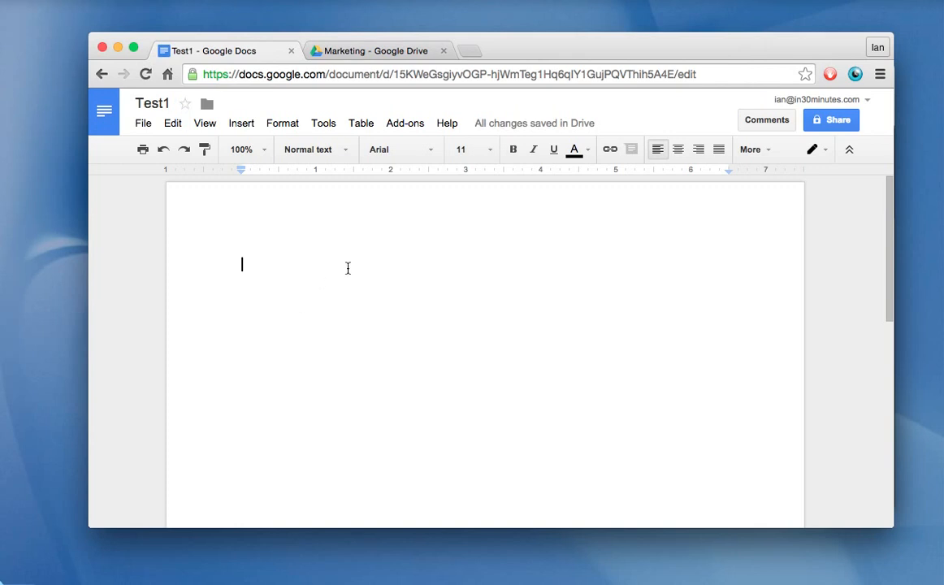
pyautogui.moveTo(75, 101)
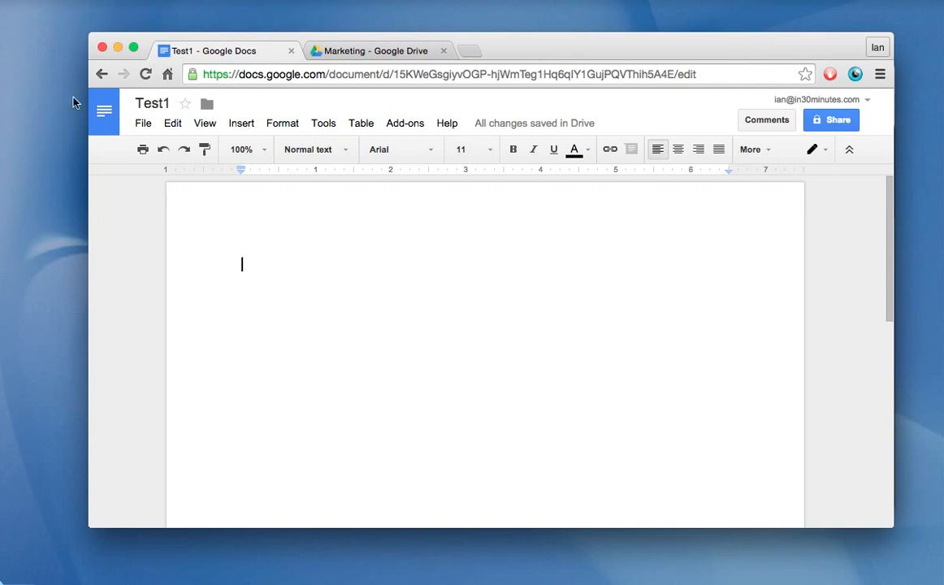
pyautogui.moveTo(104, 111)
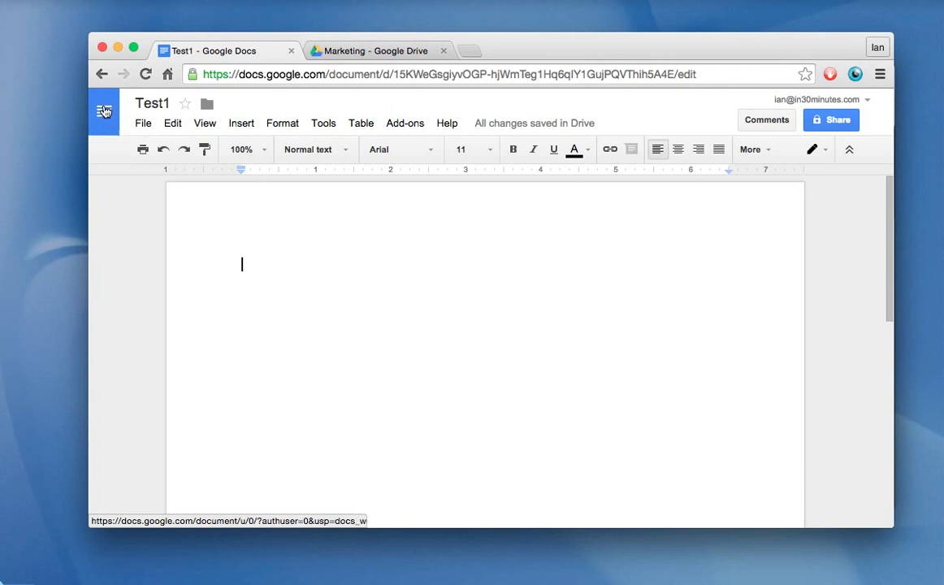
# Return from Test1 to the Docs home page, where Test1 heads the recent documents.
pyautogui.click(104, 111)
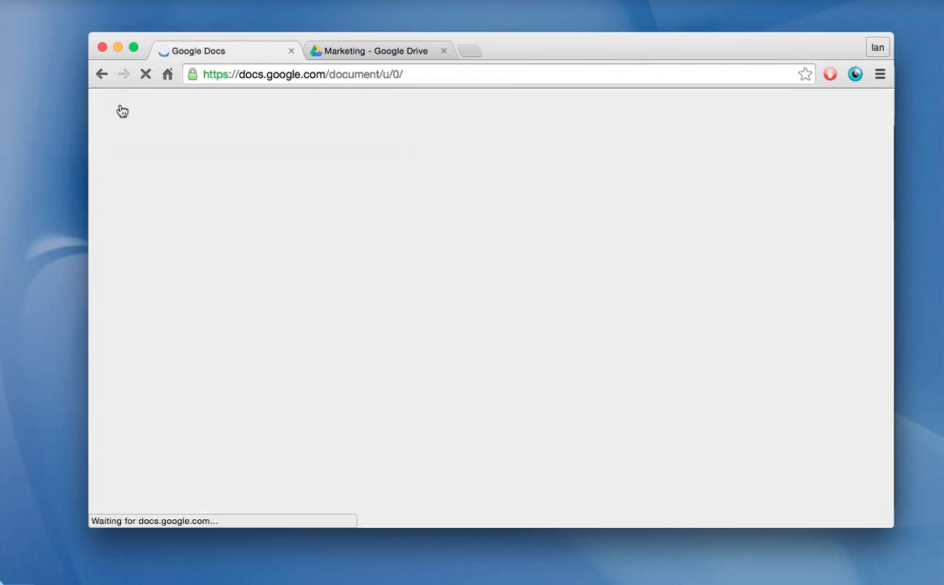
pyautogui.moveTo(475, 289)
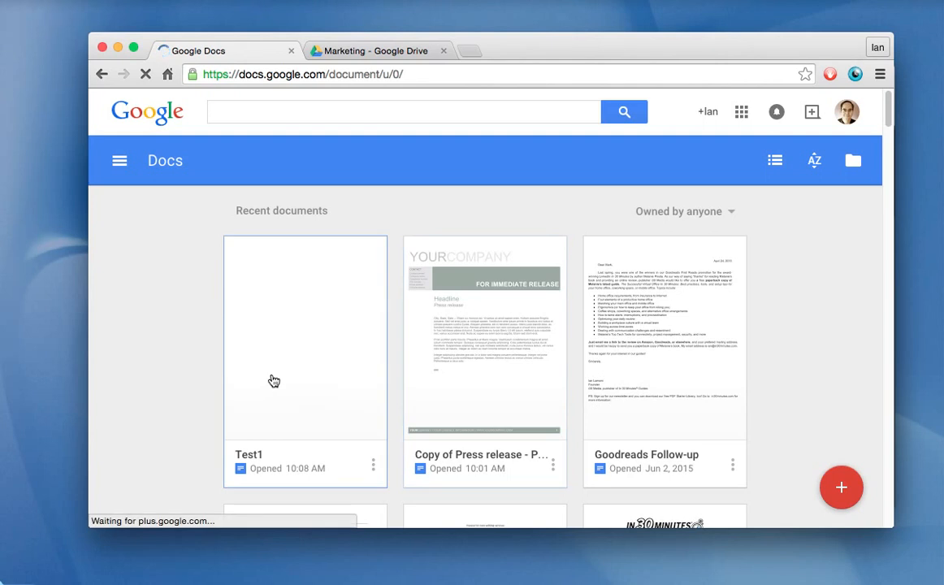
pyautogui.moveTo(373, 105)
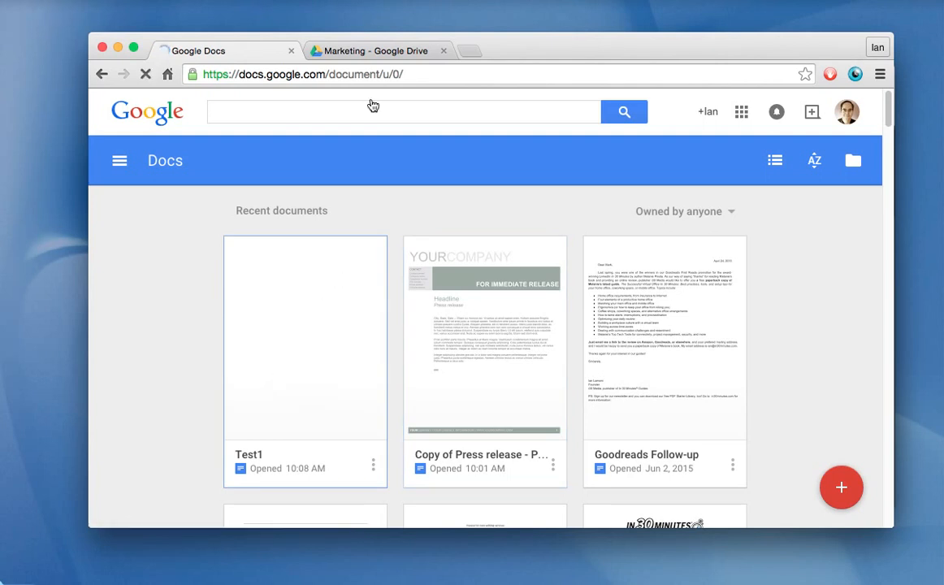
# Switch to the Marketing folder in Drive and bring up the NEW items menu.
pyautogui.click(377, 50)
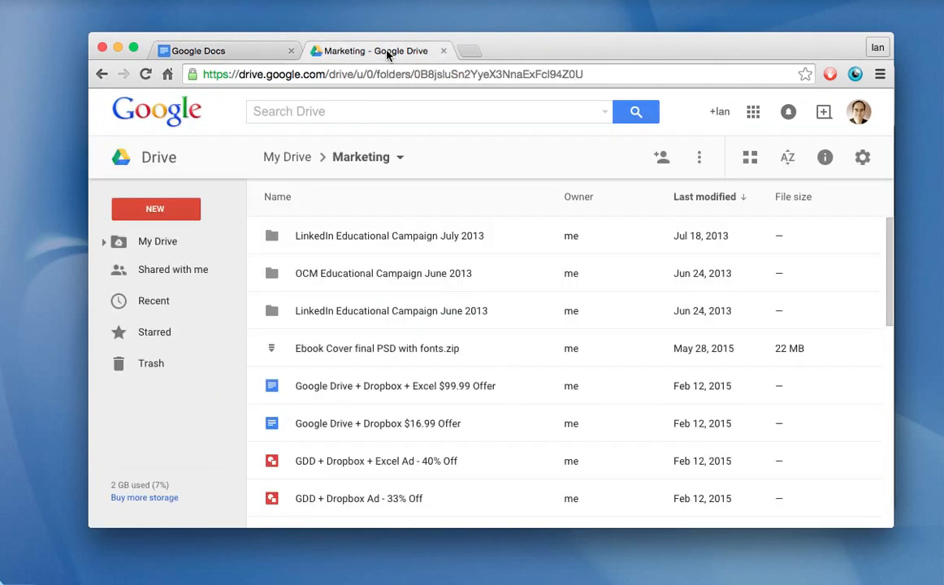
pyautogui.moveTo(485, 254)
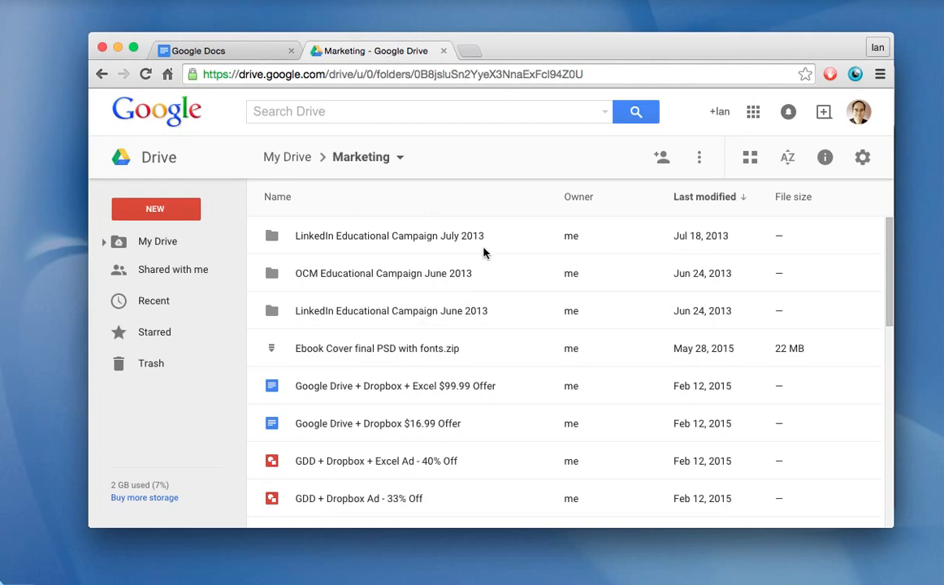
pyautogui.moveTo(512, 260)
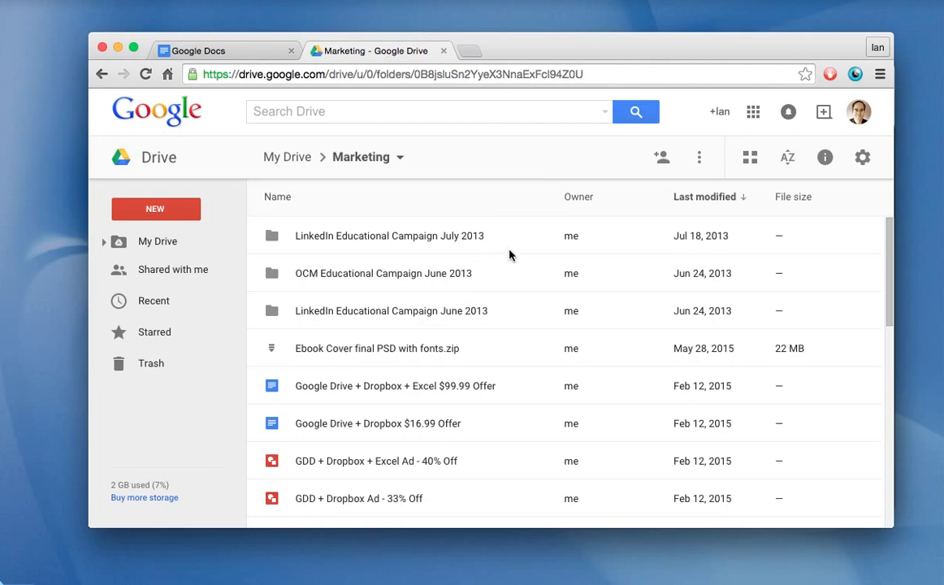
pyautogui.moveTo(226, 221)
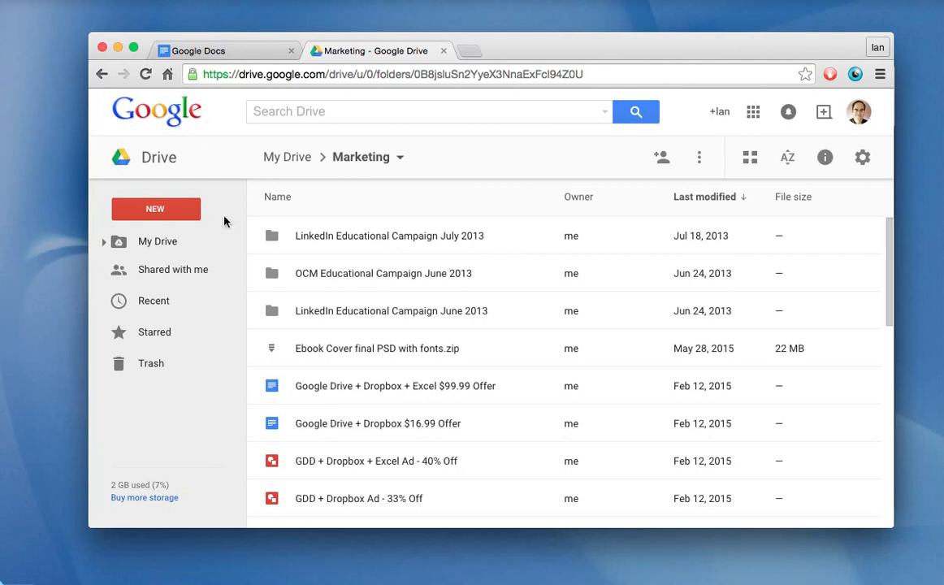
pyautogui.click(156, 208)
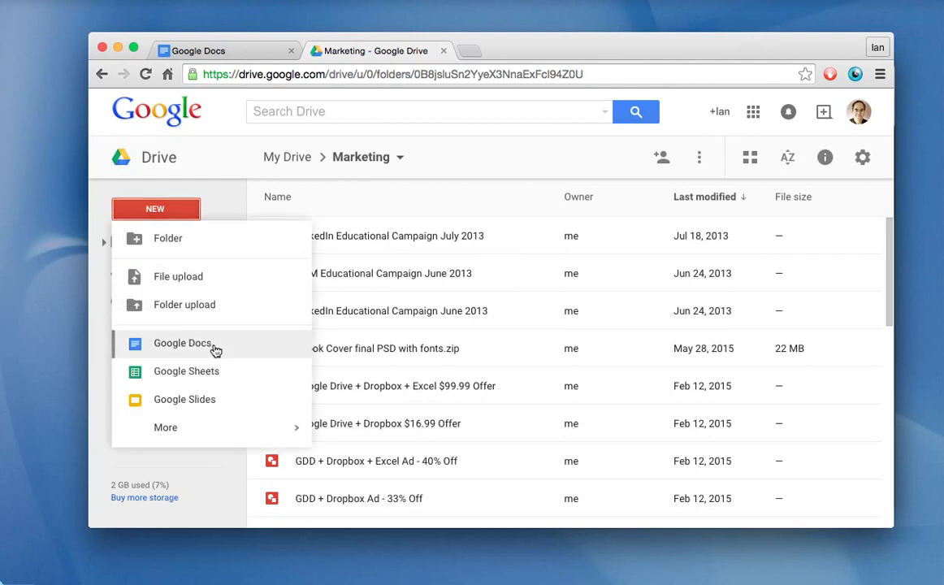
# Create a new blank Google Docs document from the Marketing folder's NEW menu.
pyautogui.click(182, 343)
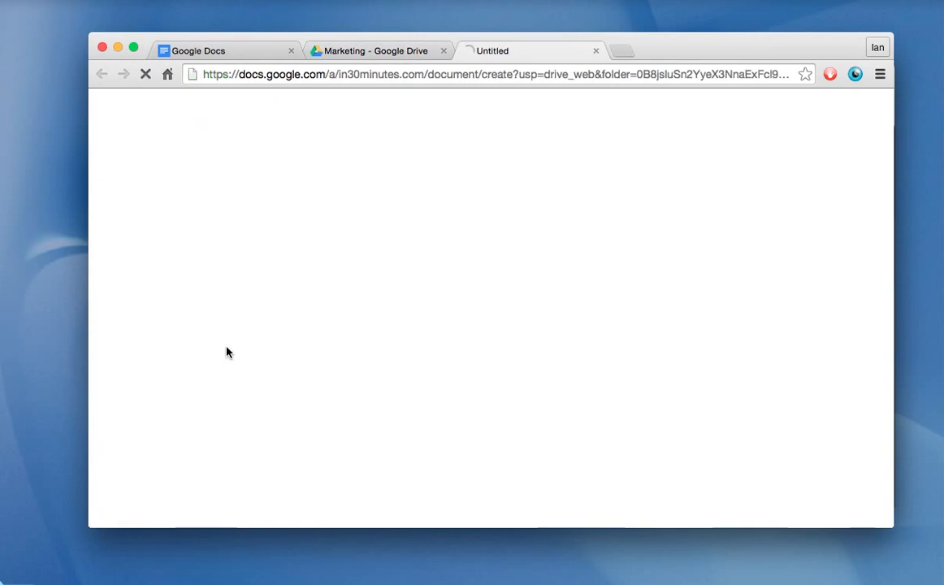
pyautogui.moveTo(487, 221)
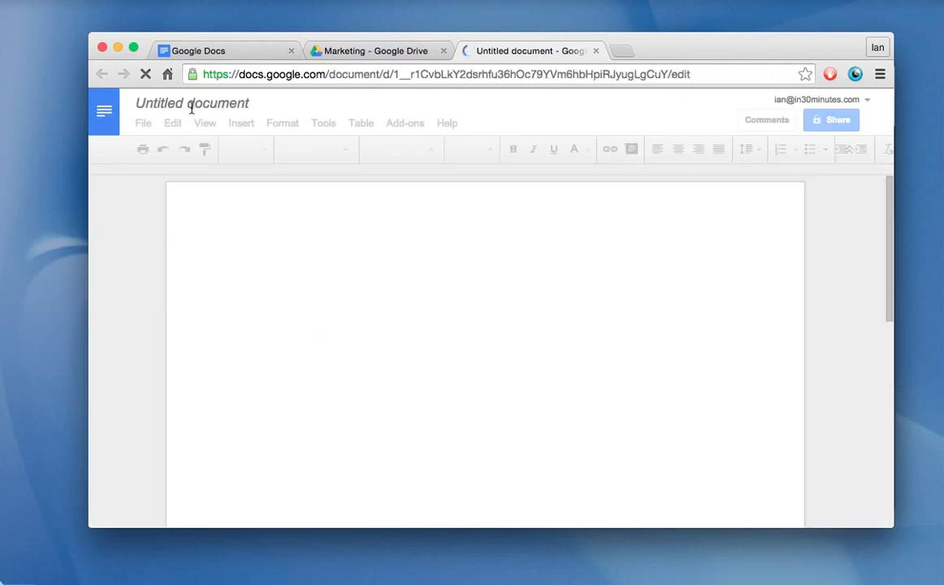
pyautogui.click(240, 264)
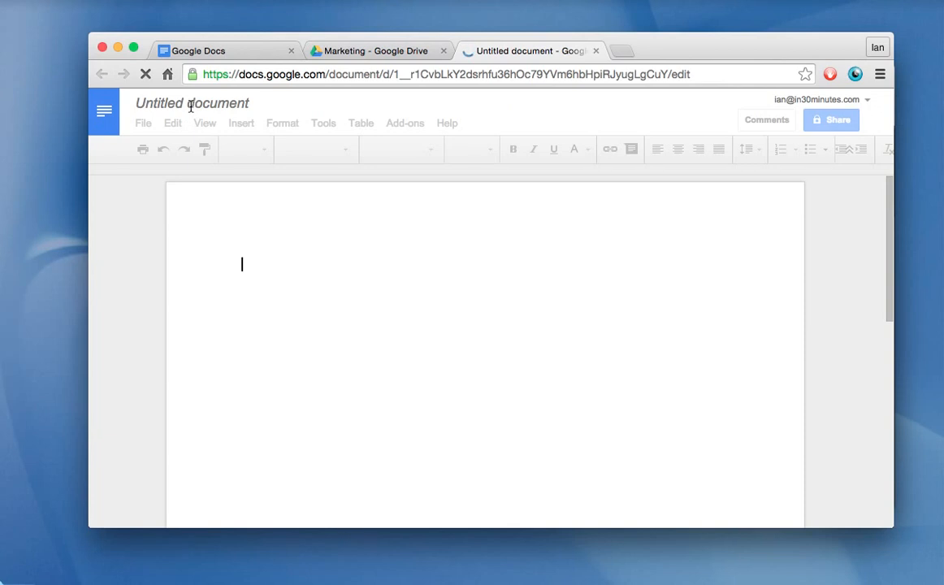